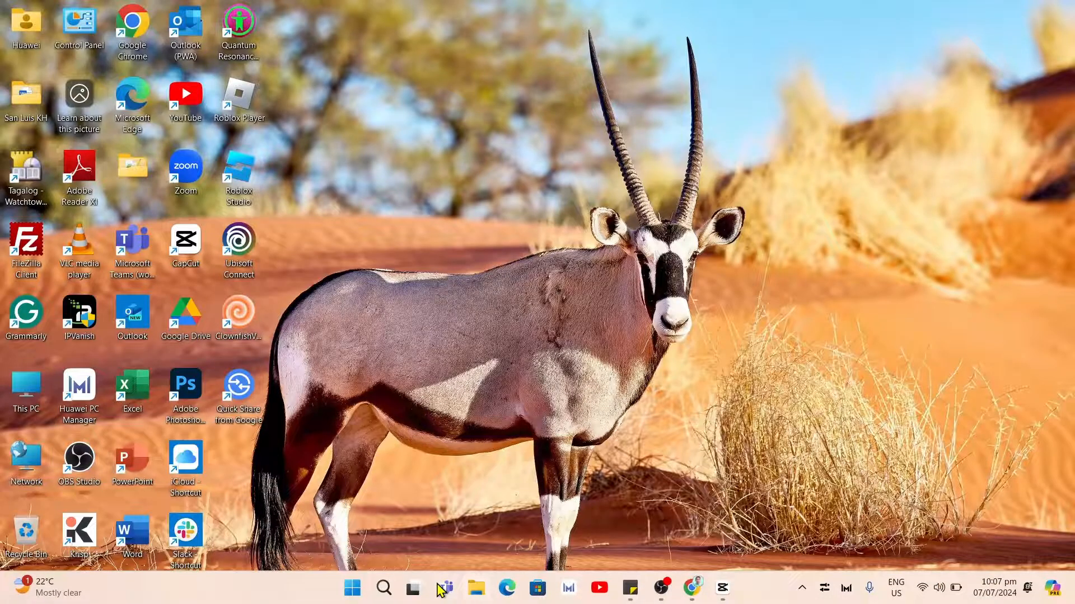
# Search Windows for 'mouse settings' so Mouse settings appears as the best match
pyautogui.click(383, 588)
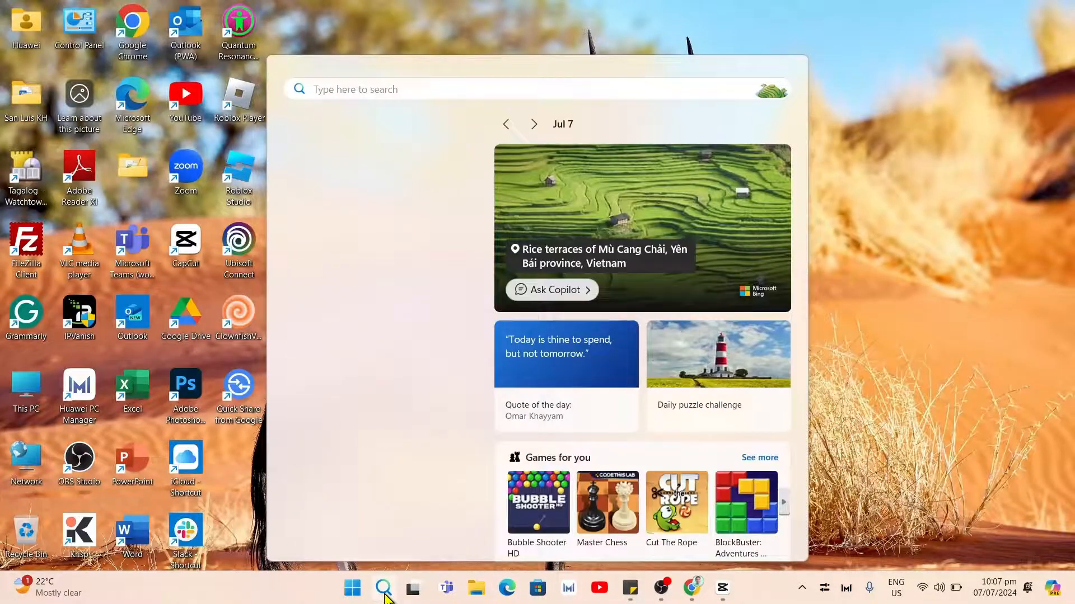
pyautogui.write('mopuse')
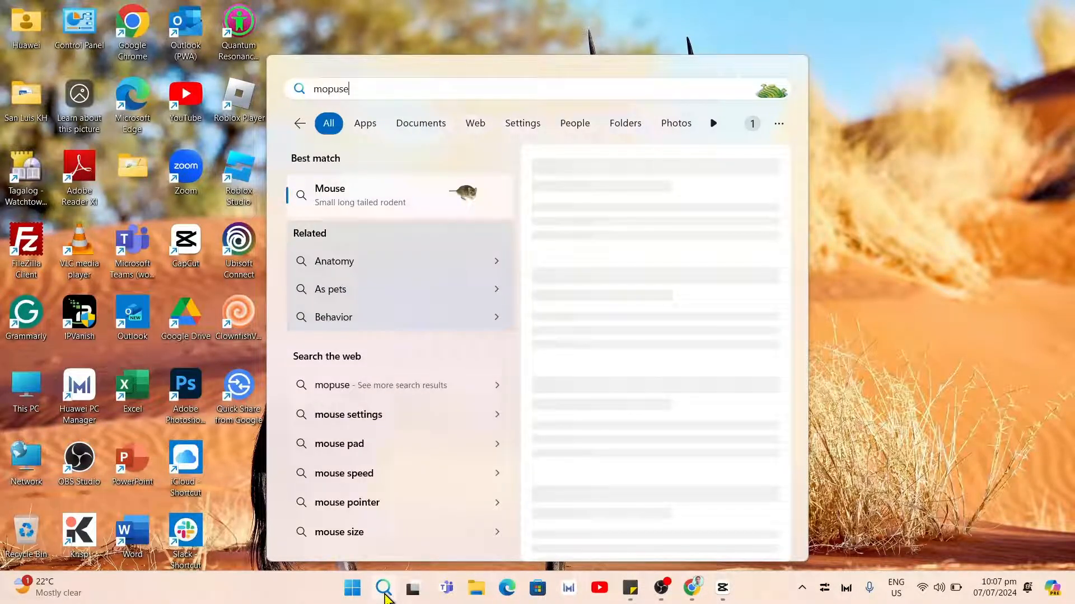
pyautogui.write('mouseHighlight')
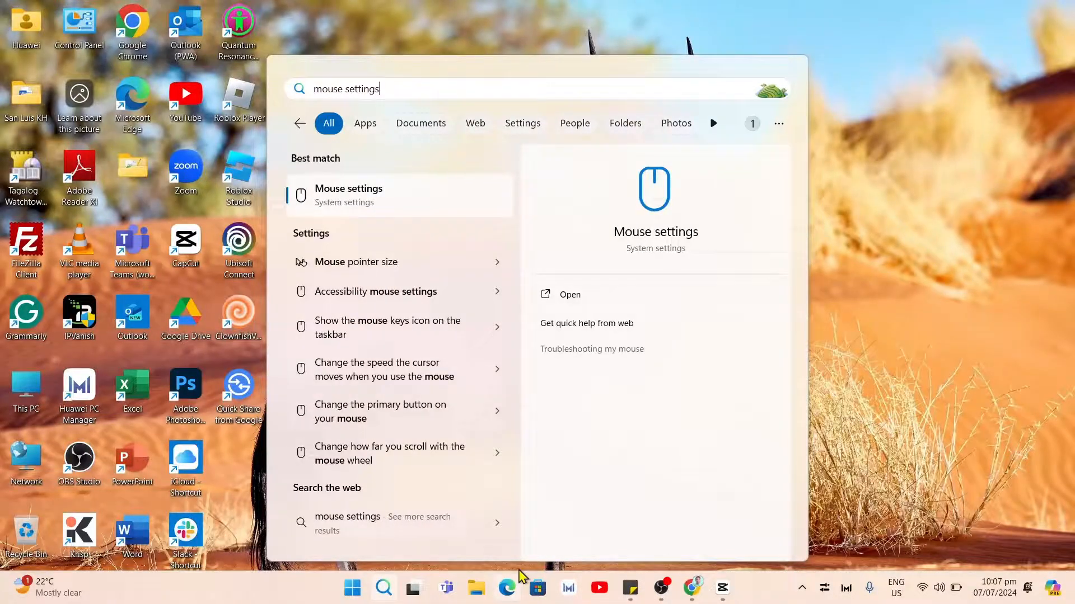
# Launch the Mouse page under Bluetooth & devices from the search result
pyautogui.click(349, 194)
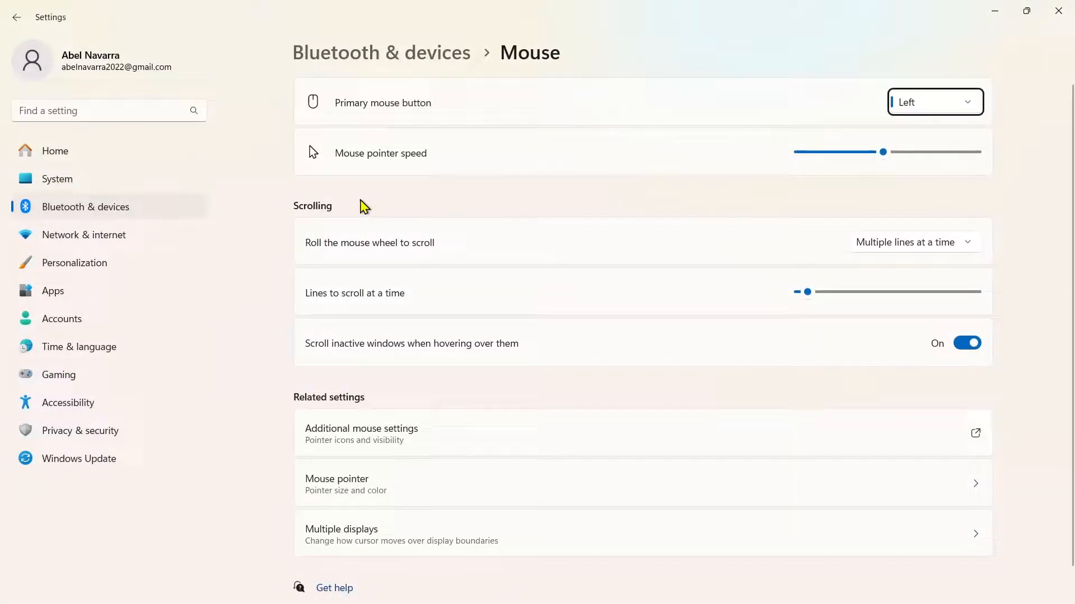
pyautogui.moveTo(350, 454)
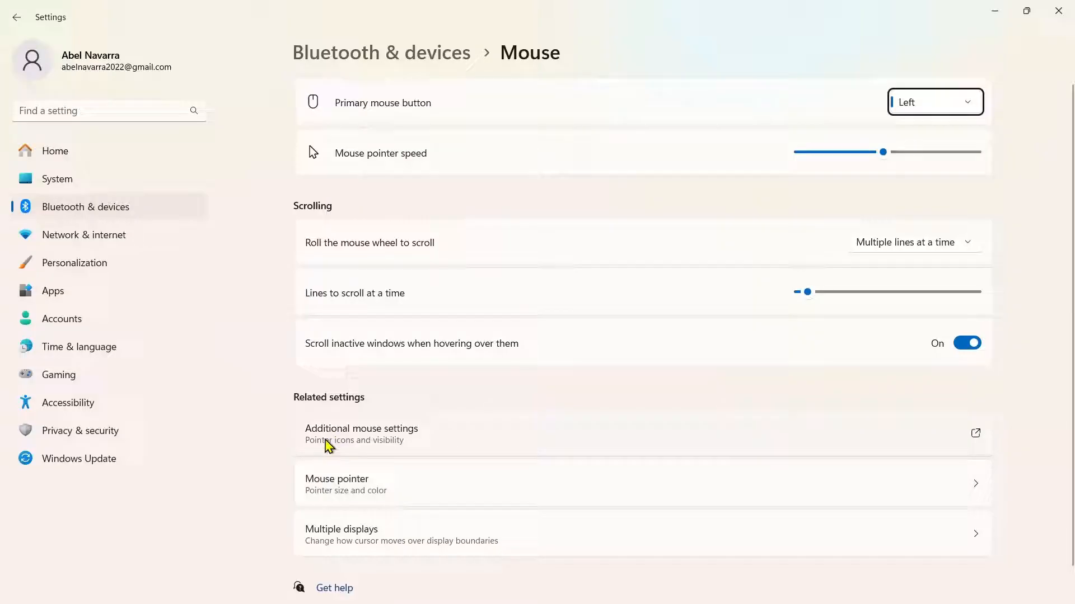
# In Mouse Properties' Pointer Options, uncheck 'Hide pointer while typing', apply and confirm with OK
pyautogui.click(362, 429)
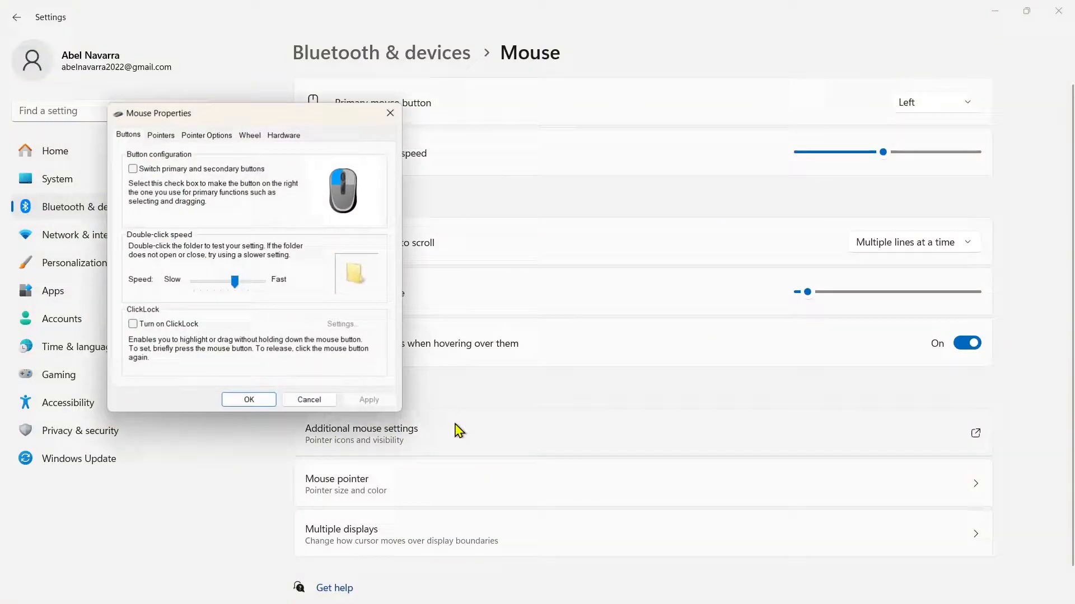
pyautogui.moveTo(157, 113); pyautogui.dragTo(336, 91)
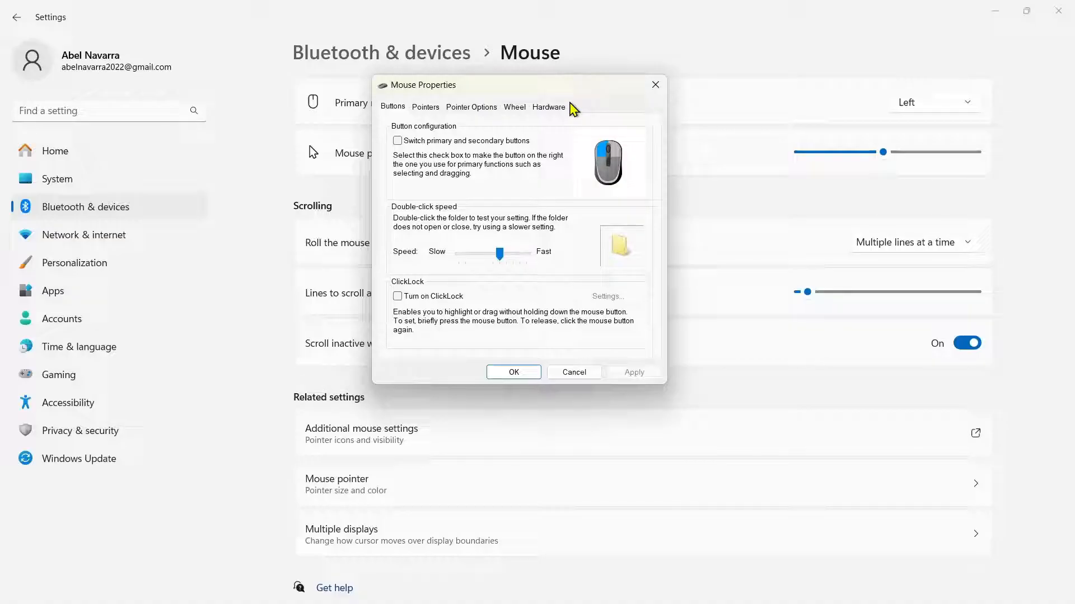
pyautogui.moveTo(499, 96)
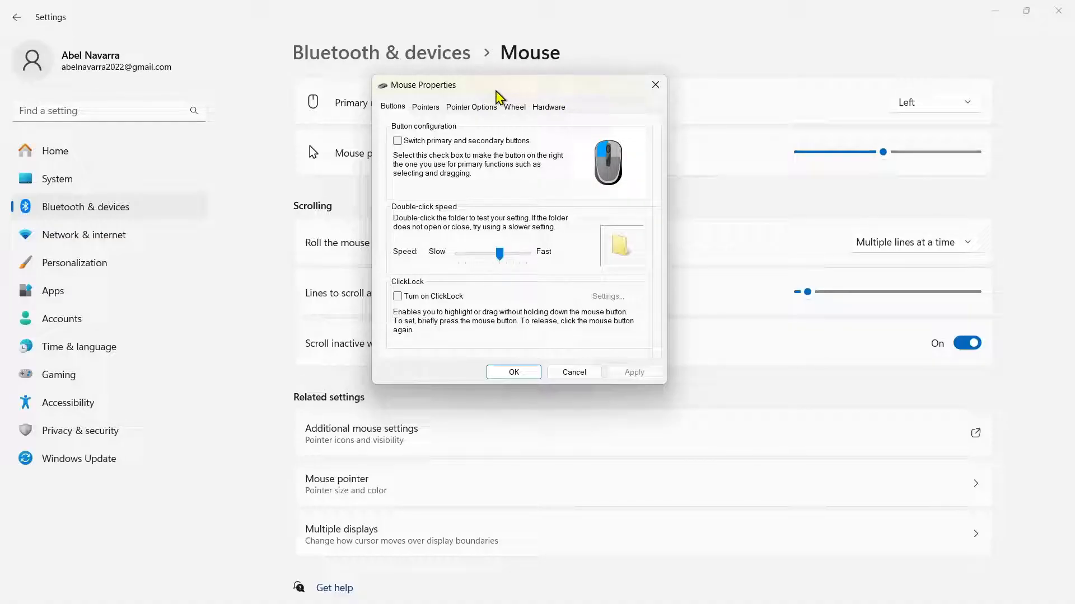
pyautogui.click(471, 107)
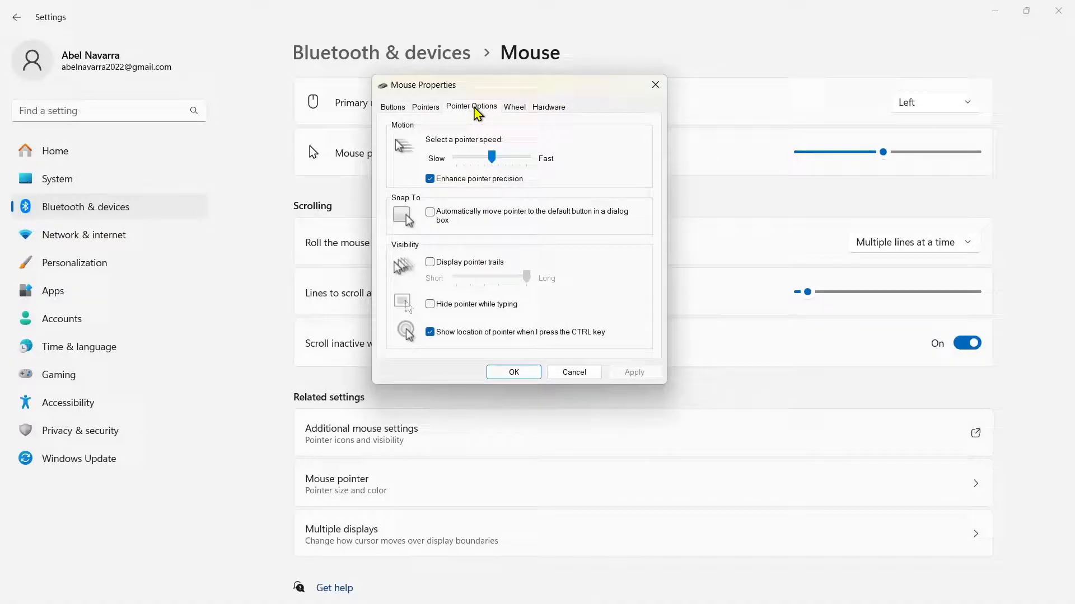
pyautogui.moveTo(468, 293)
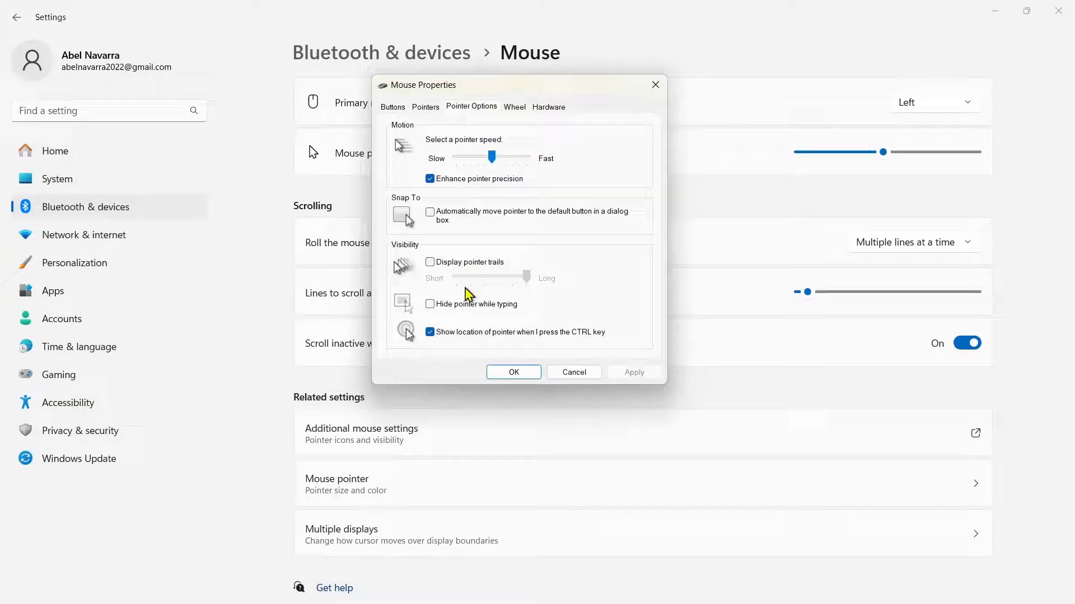
pyautogui.click(430, 305)
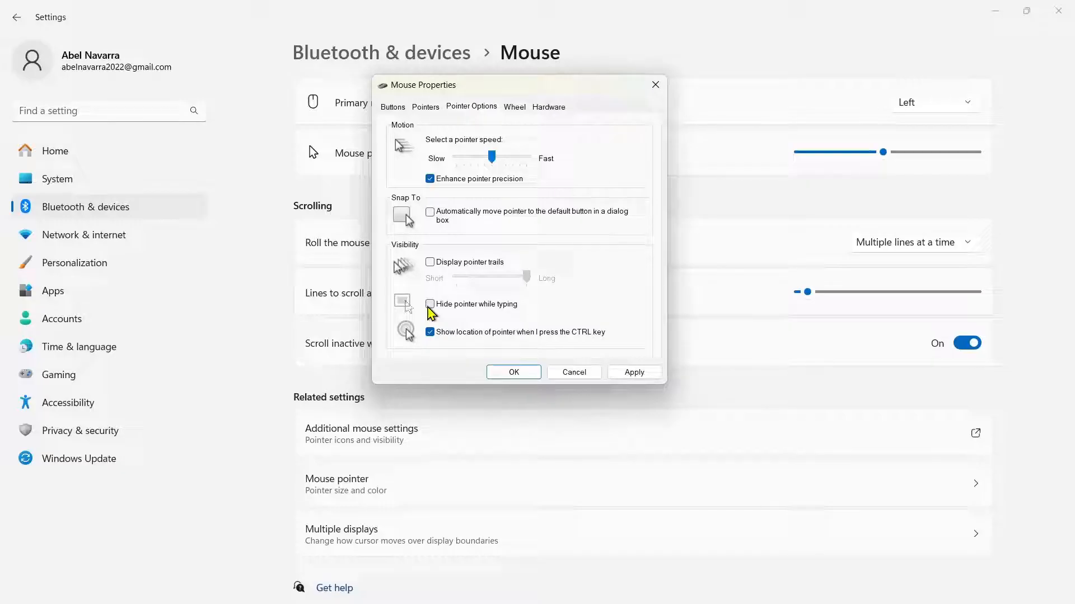
pyautogui.click(633, 372)
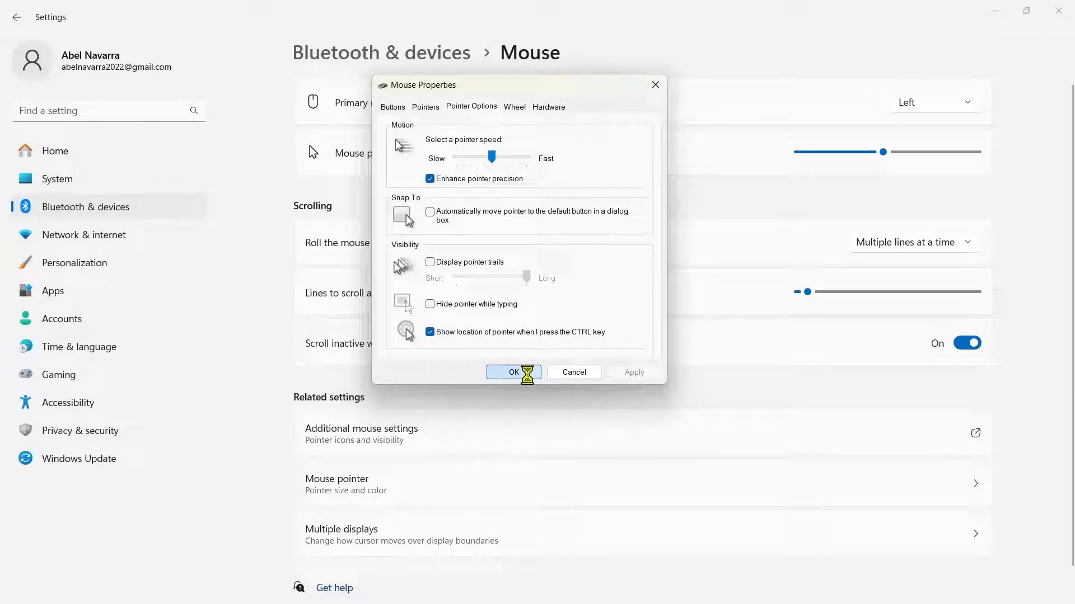
pyautogui.click(513, 371)
pyautogui.write('no')
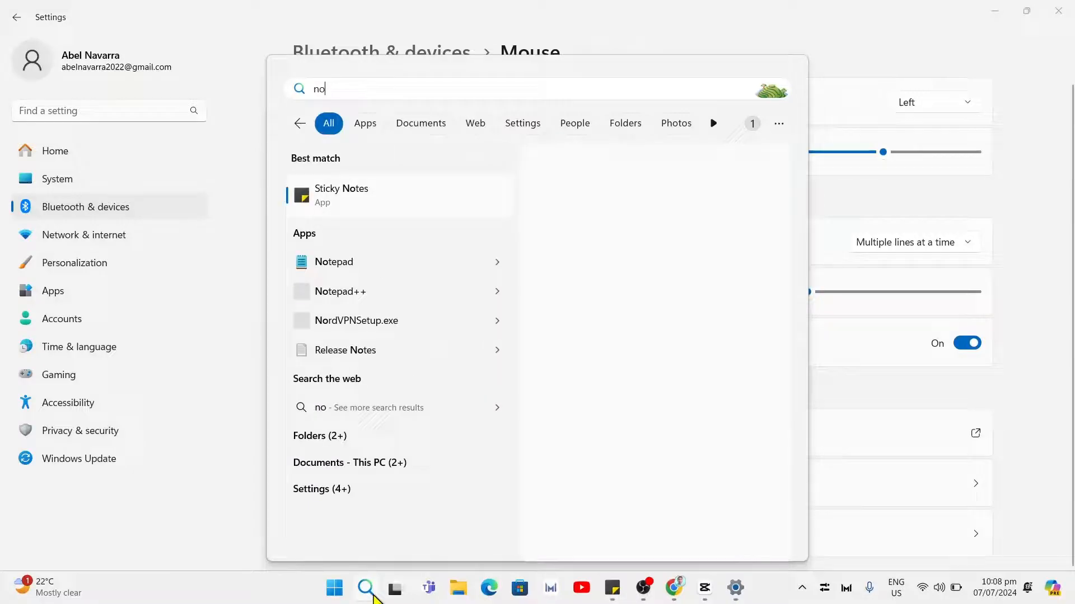
# Dismiss the search panel and reopen Additional mouse settings from the Mouse page
pyautogui.write('messenger')
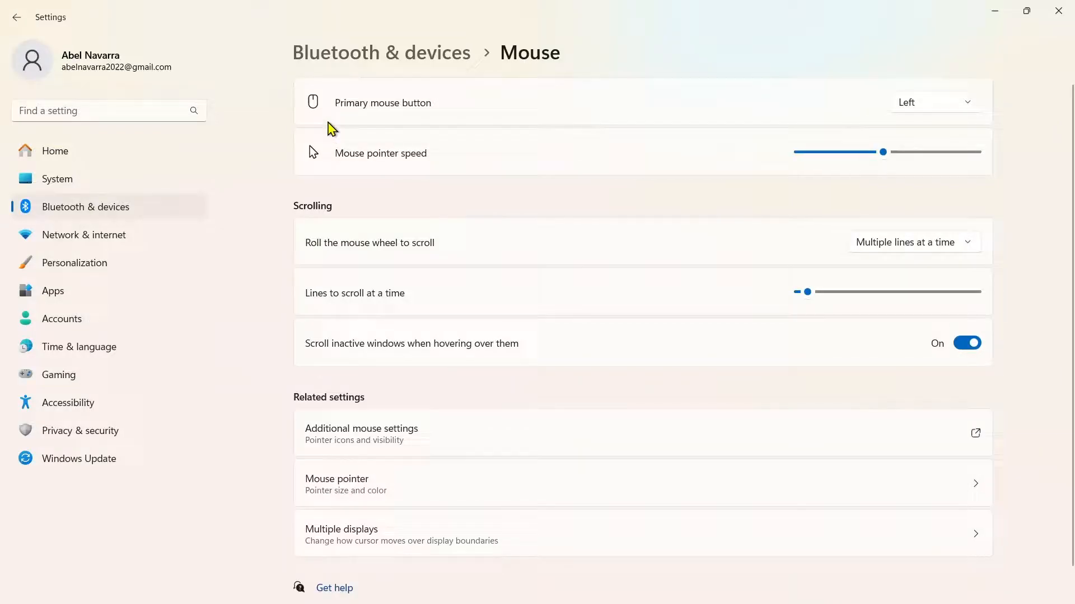
pyautogui.click(362, 433)
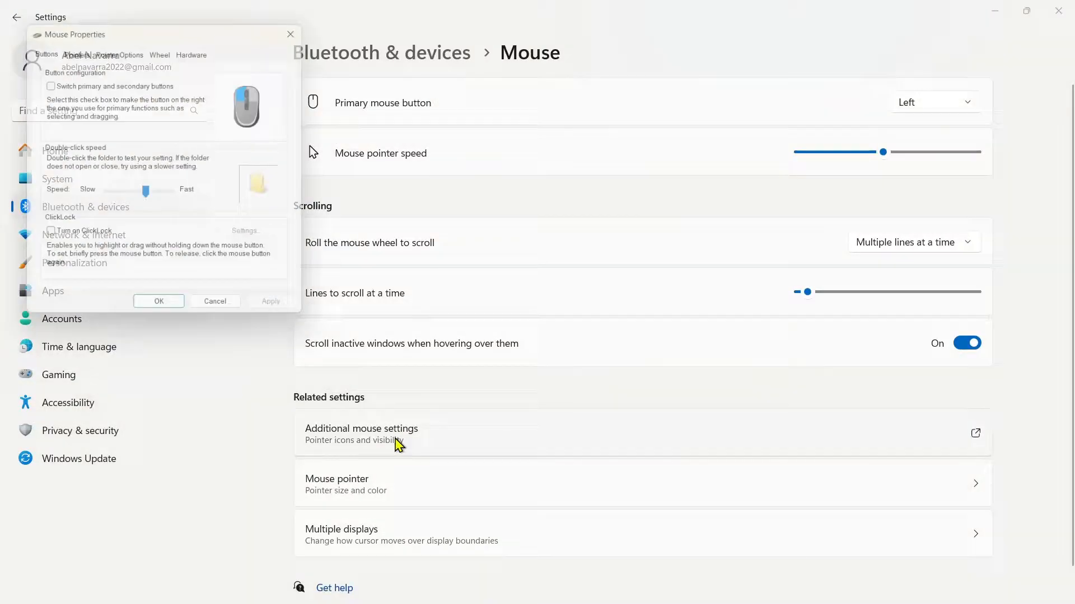
# In the Pointers list, choose Text Select and browse for a replacement cursor file
pyautogui.moveTo(72, 35); pyautogui.dragTo(473, 88)
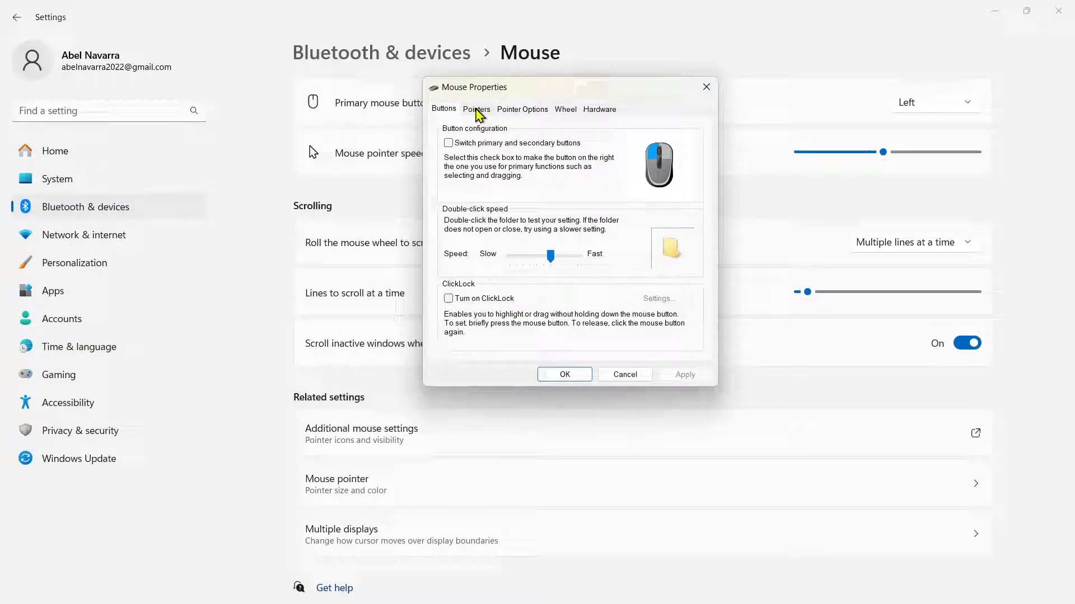
pyautogui.click(476, 108)
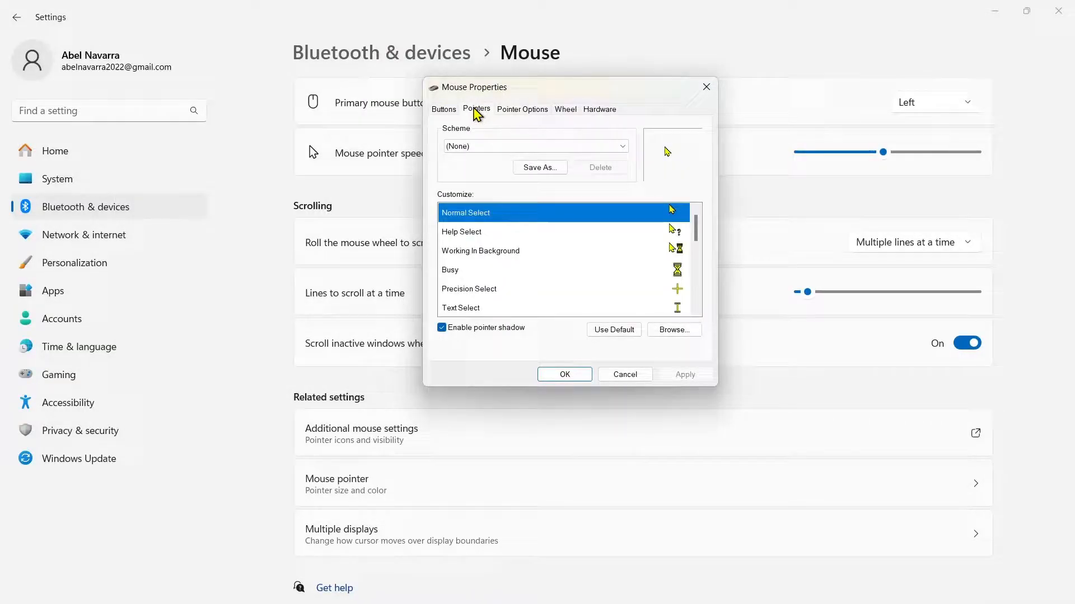
pyautogui.moveTo(506, 239)
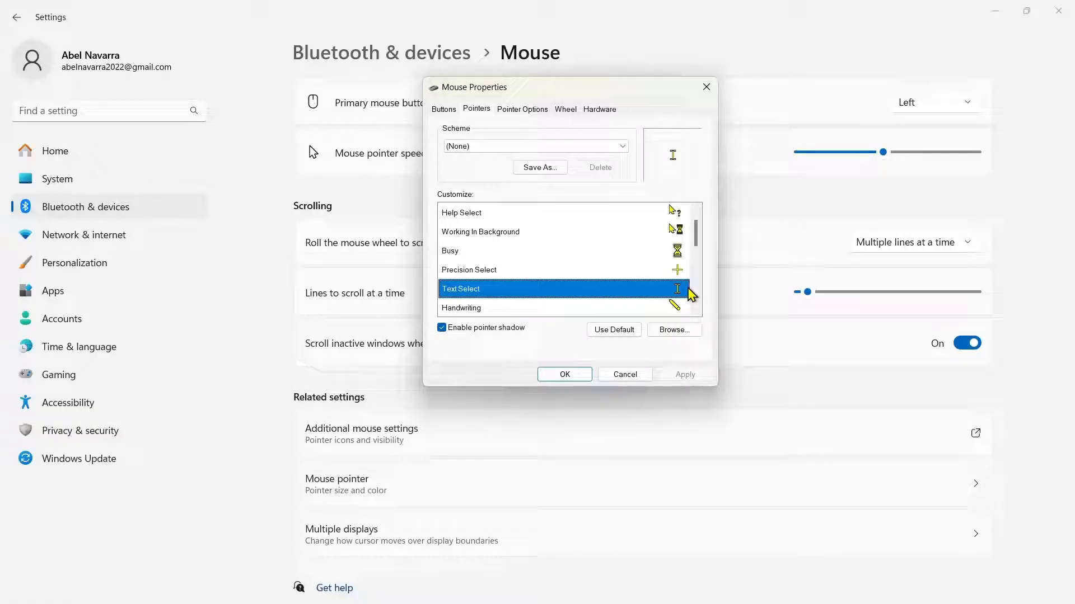
pyautogui.click(673, 329)
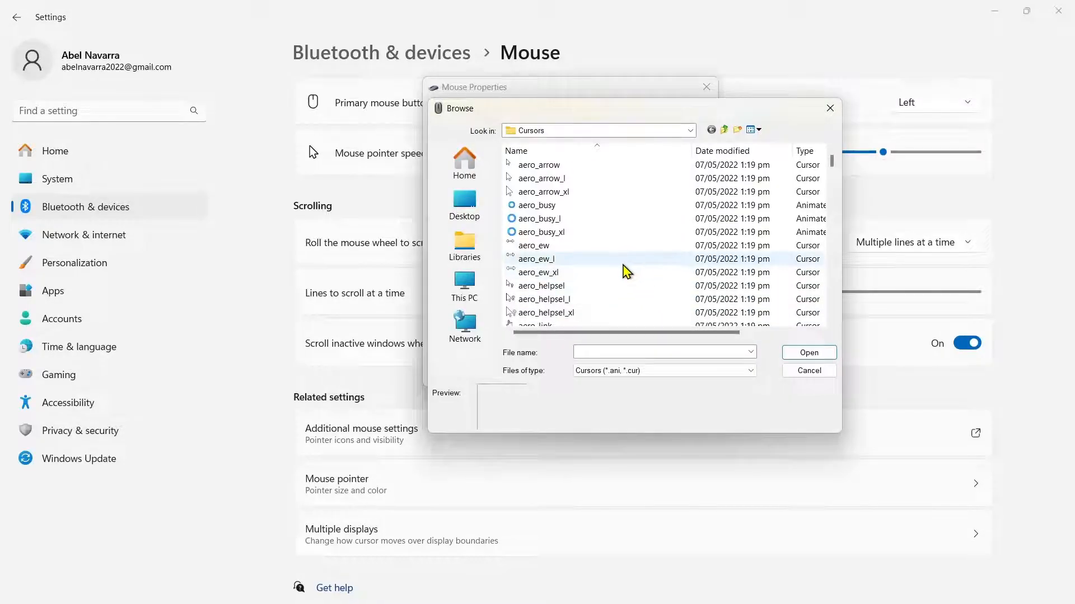
# Pick the beam_r cursor file in the Cursors folder, showing its I-beam preview
pyautogui.scroll(-3)
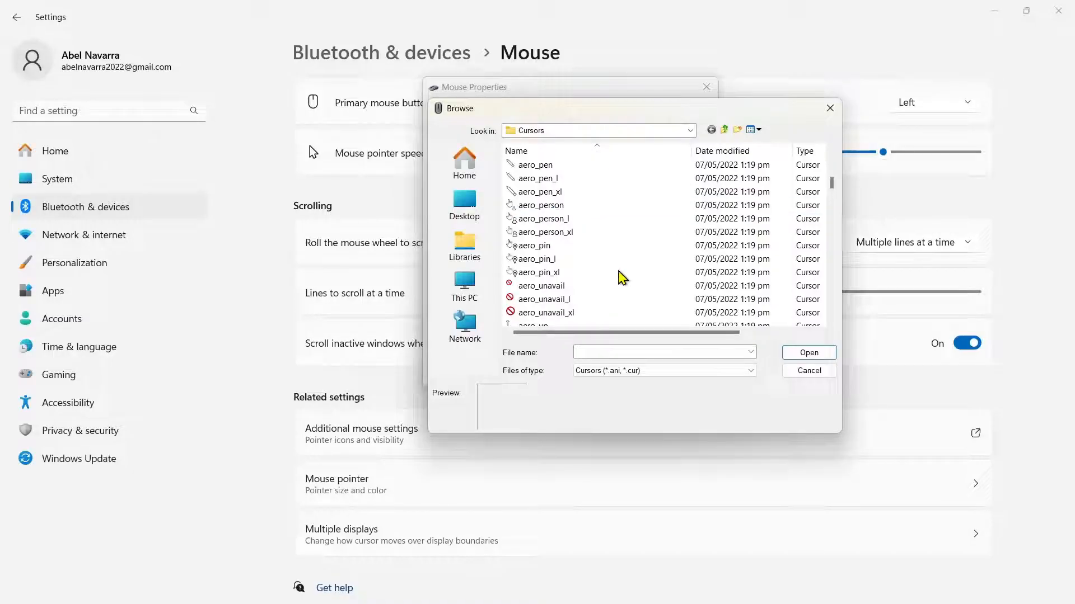
pyautogui.scroll(-3)
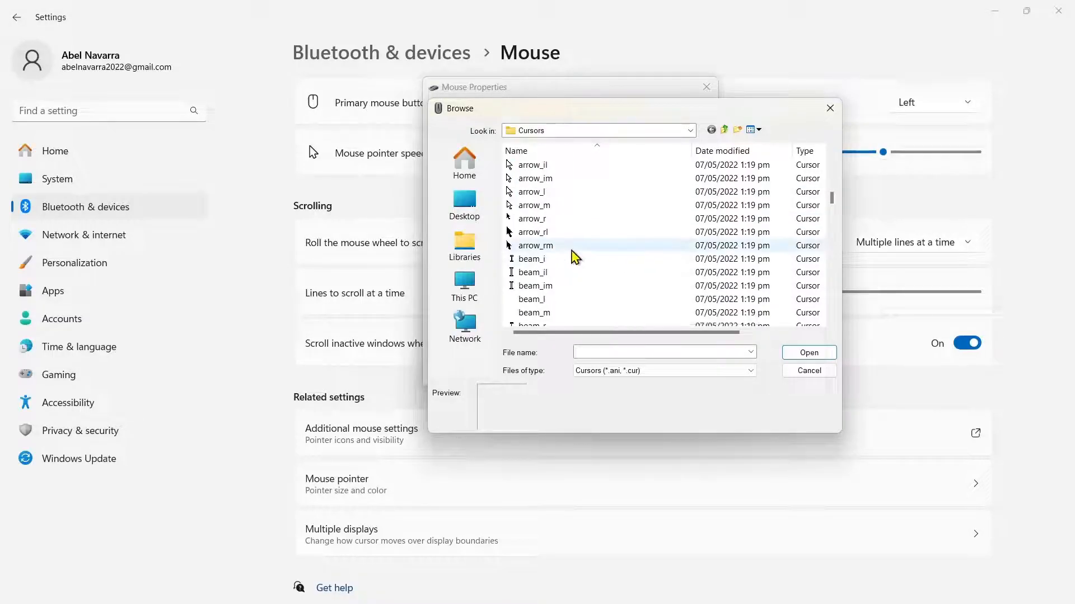
pyautogui.scroll(-3)
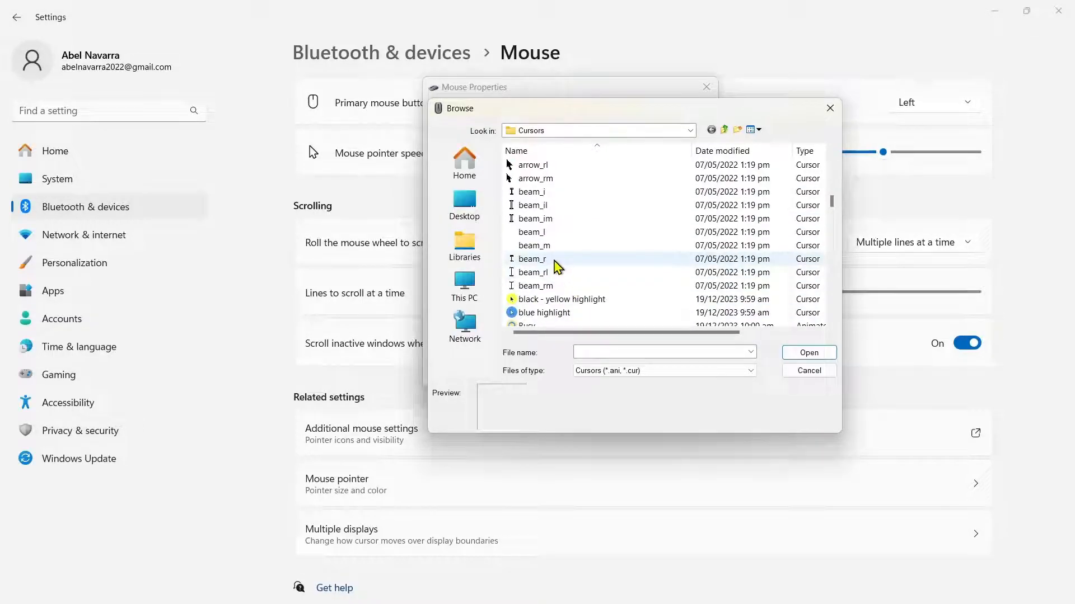
pyautogui.scroll(-3)
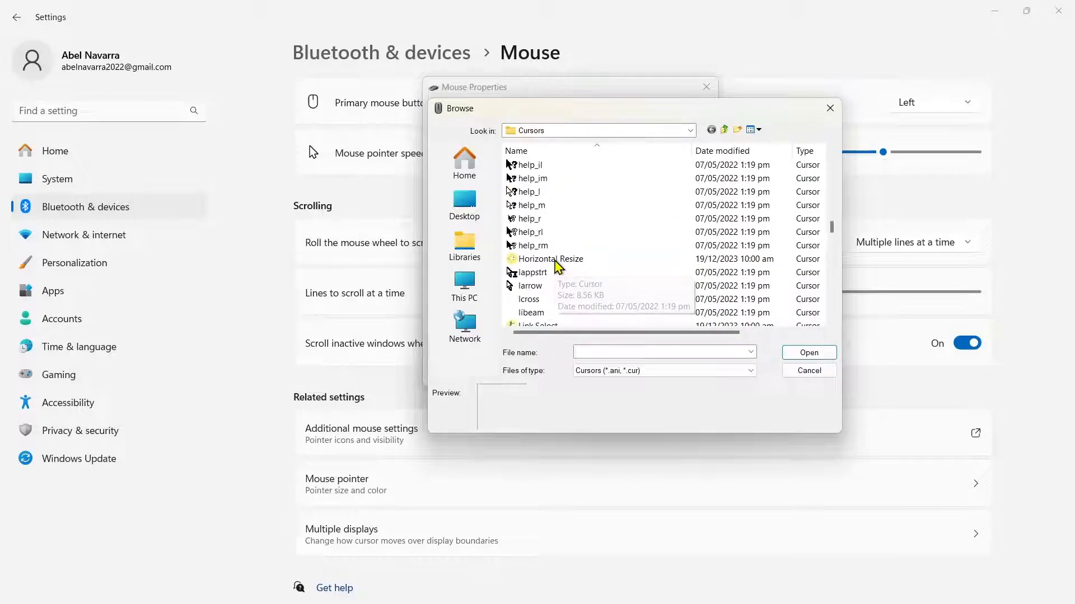
pyautogui.scroll(-3)
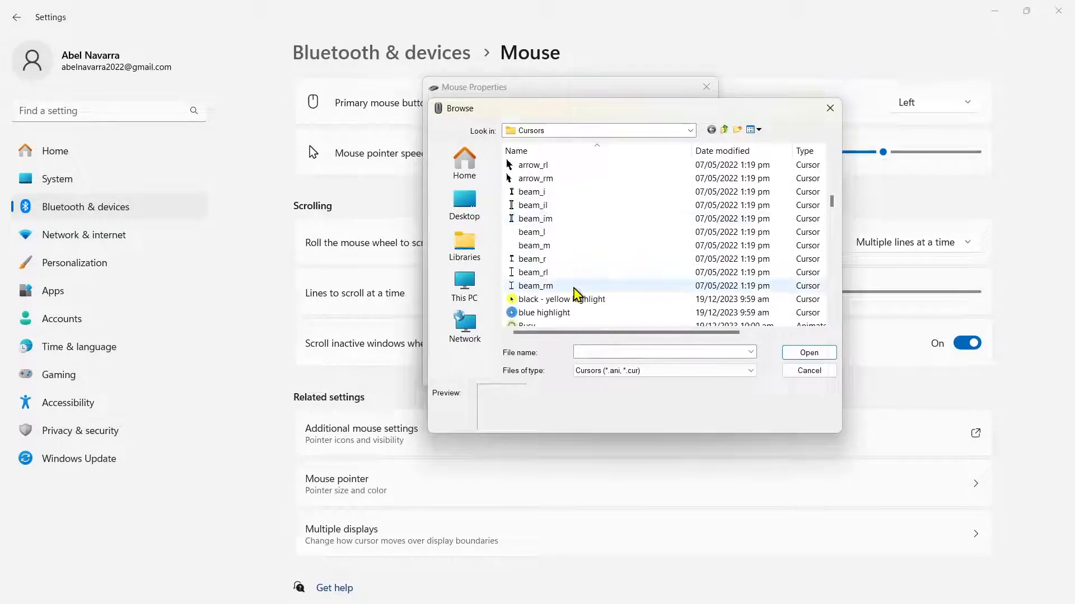
pyautogui.click(533, 258)
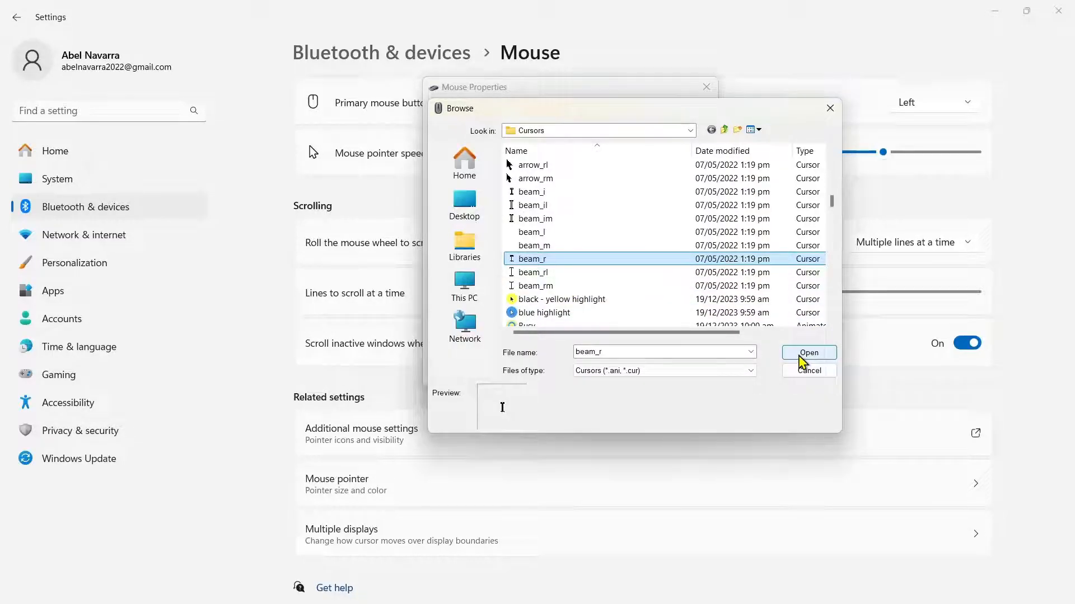
# Confirm beam_r as the Text Select pointer's cursor
pyautogui.click(807, 353)
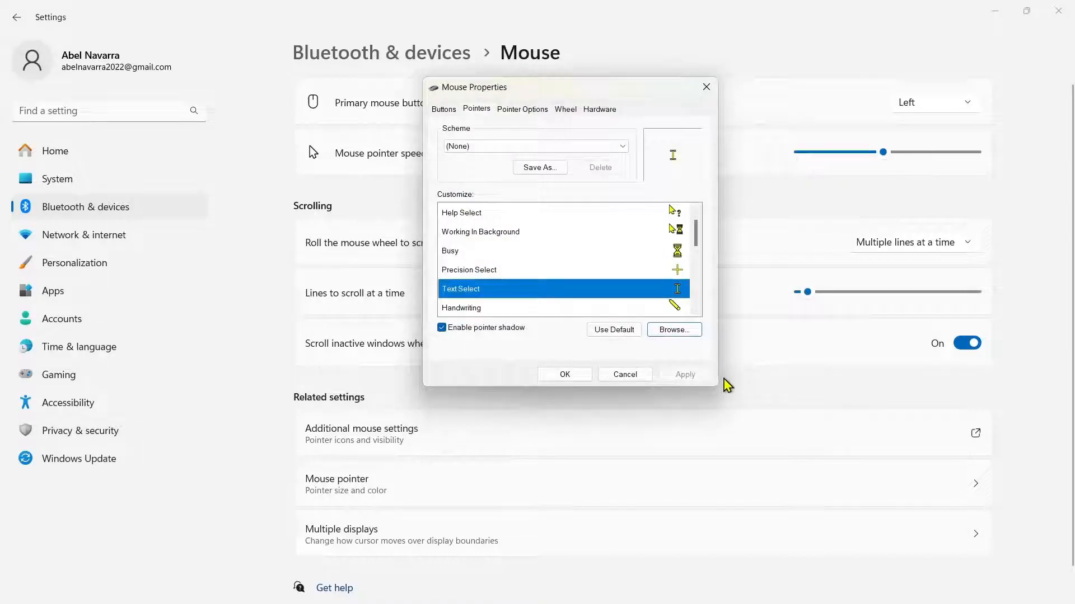
pyautogui.moveTo(706, 384)
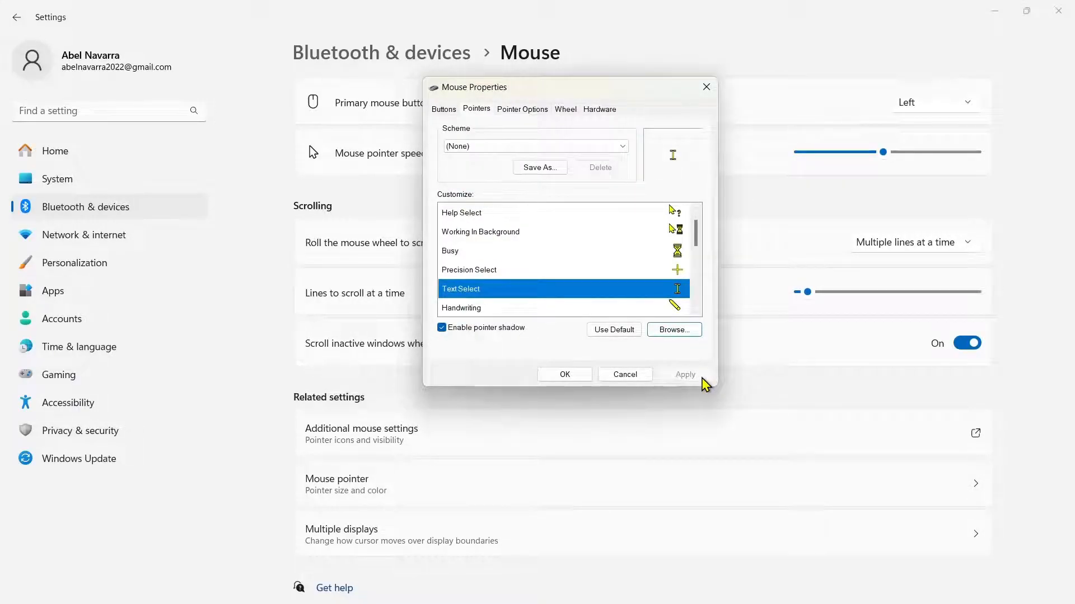
pyautogui.moveTo(564, 374)
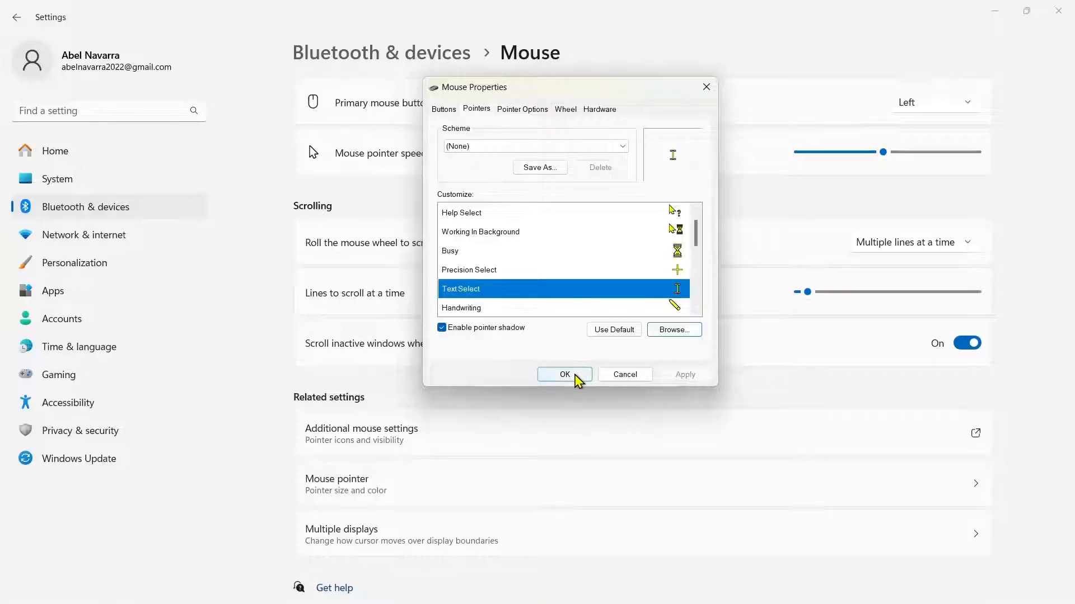